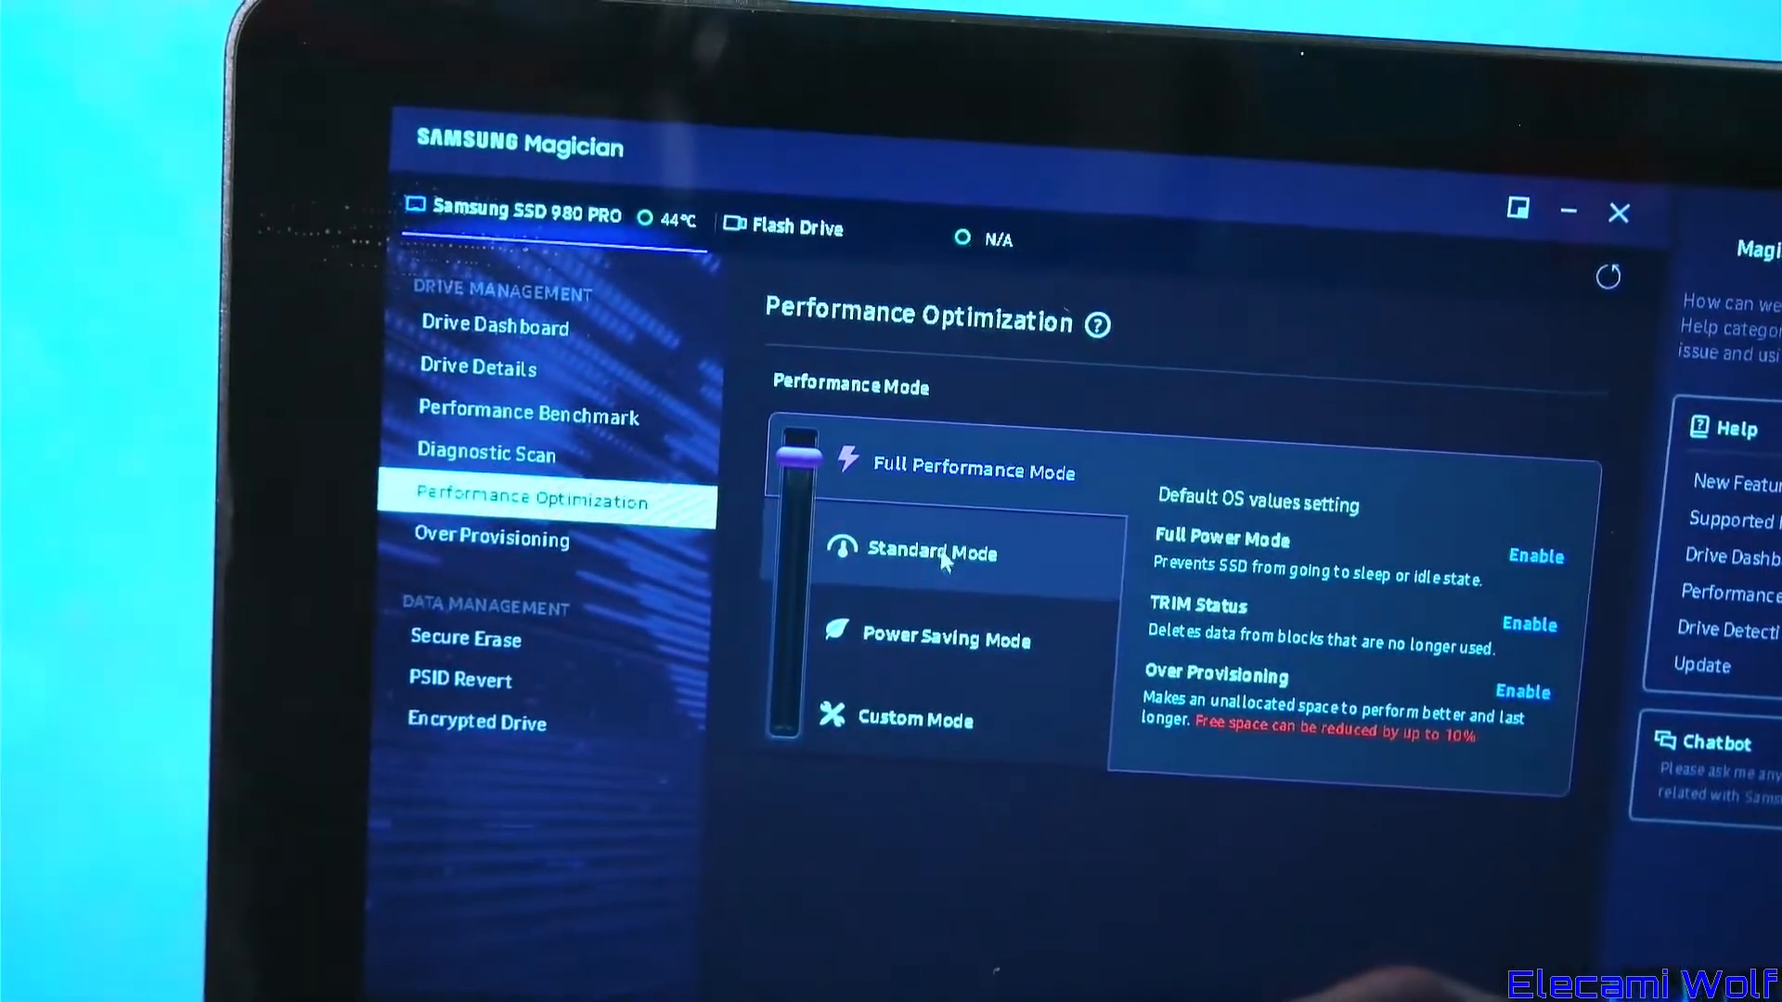
Select Standard Mode for the Samsung SSD 980 PRO, disabling Full Power Mode and Over Provisioning
click(909, 546)
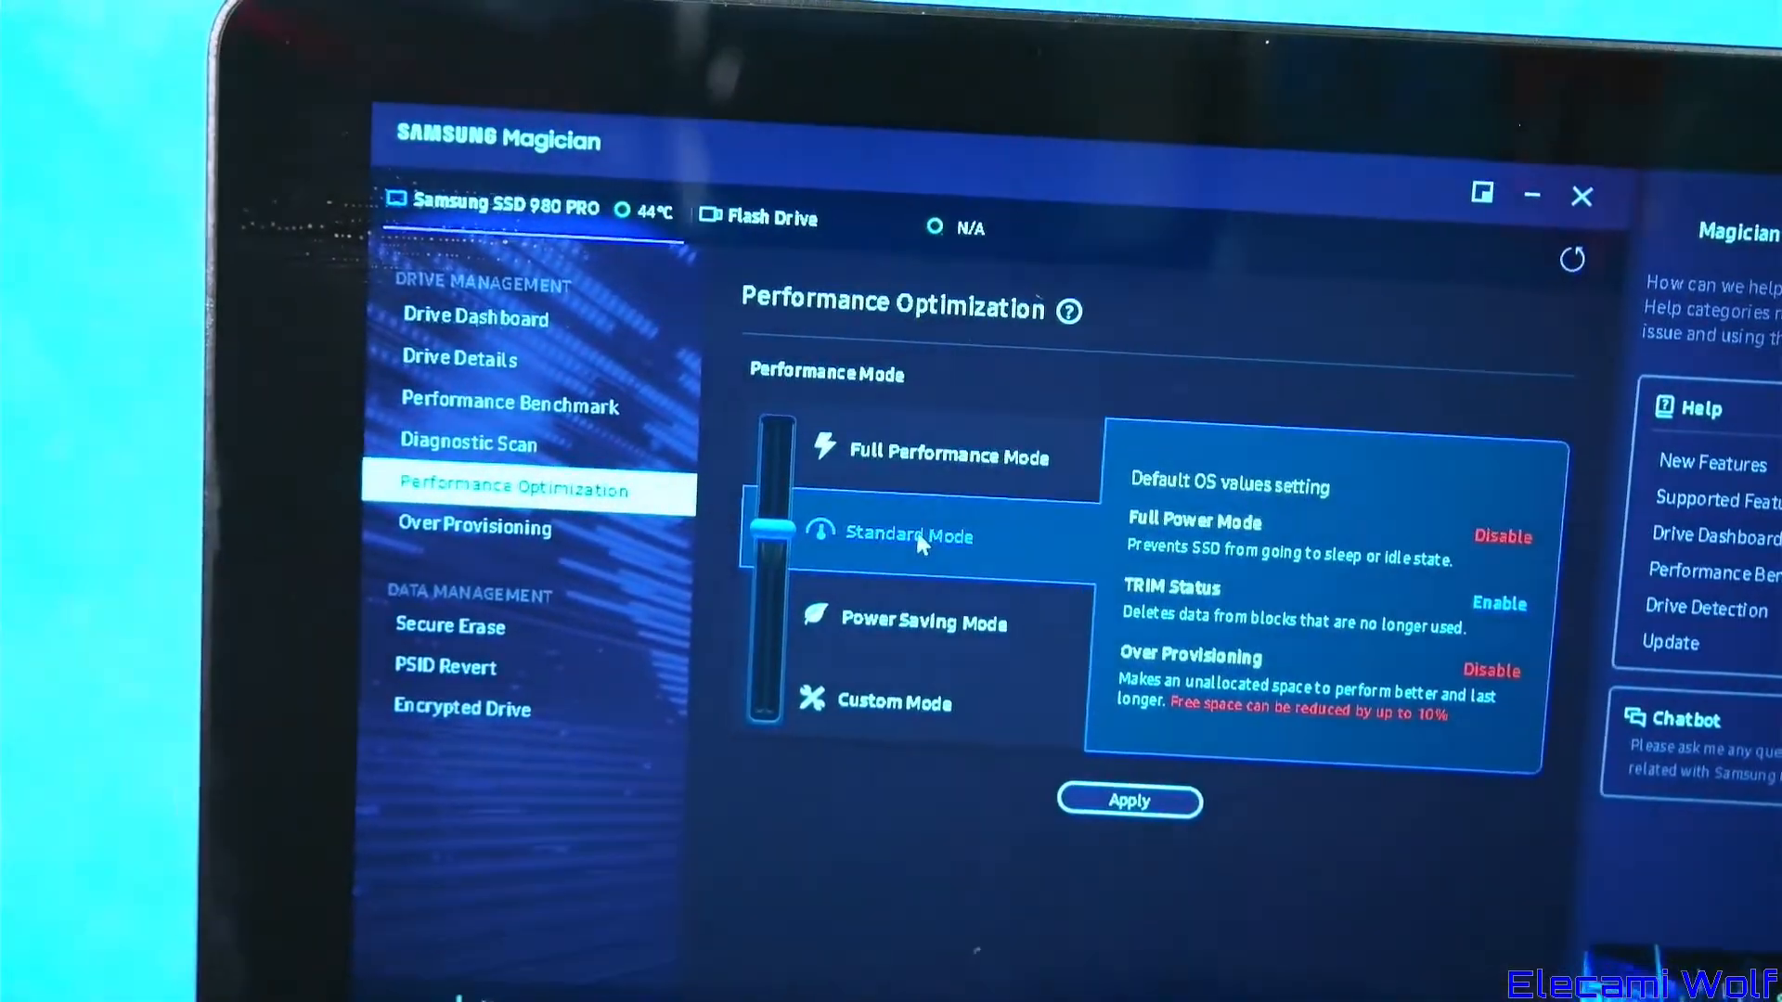